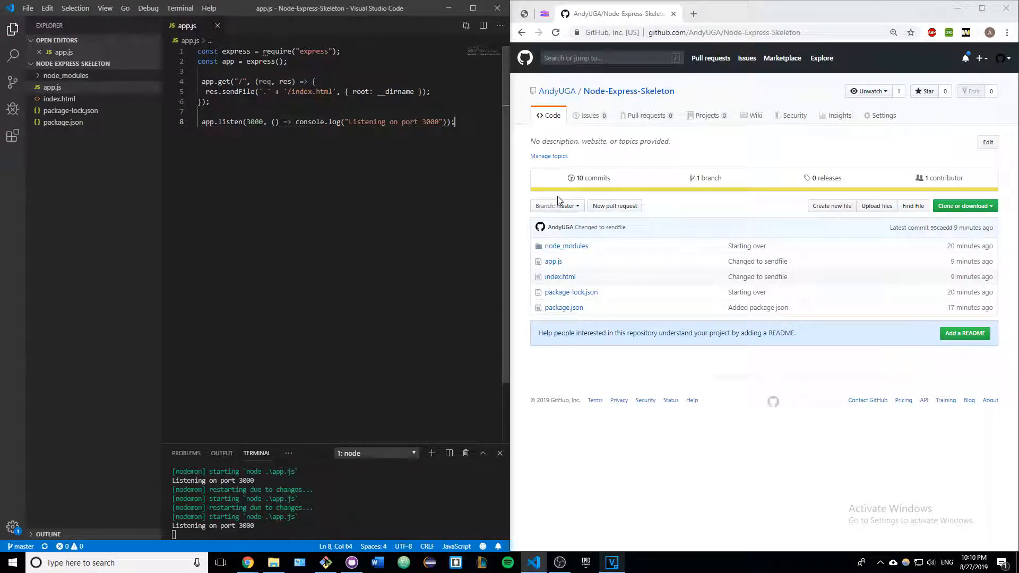
mouse_move(603, 156)
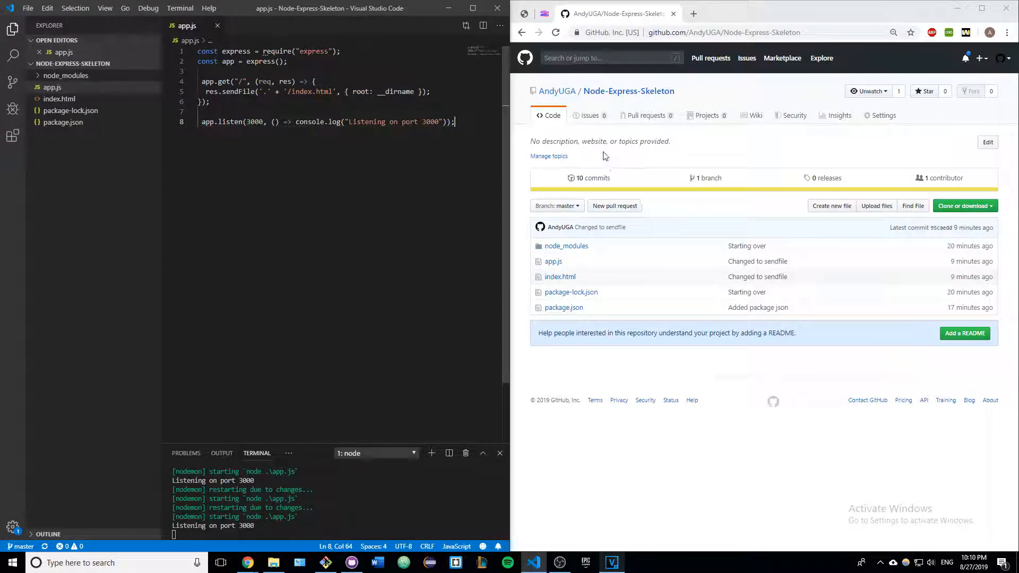
mouse_move(604, 156)
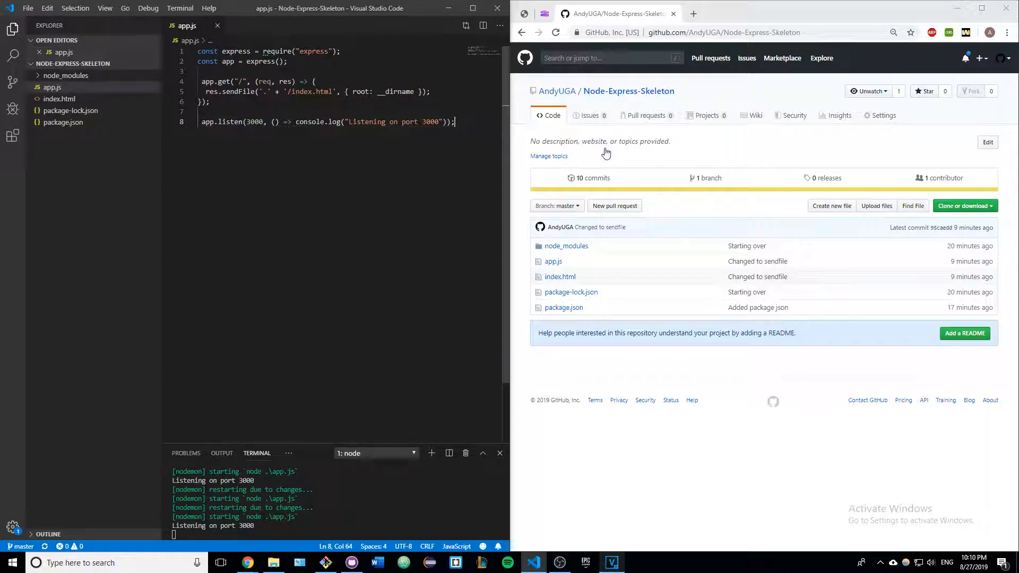
mouse_move(628, 91)
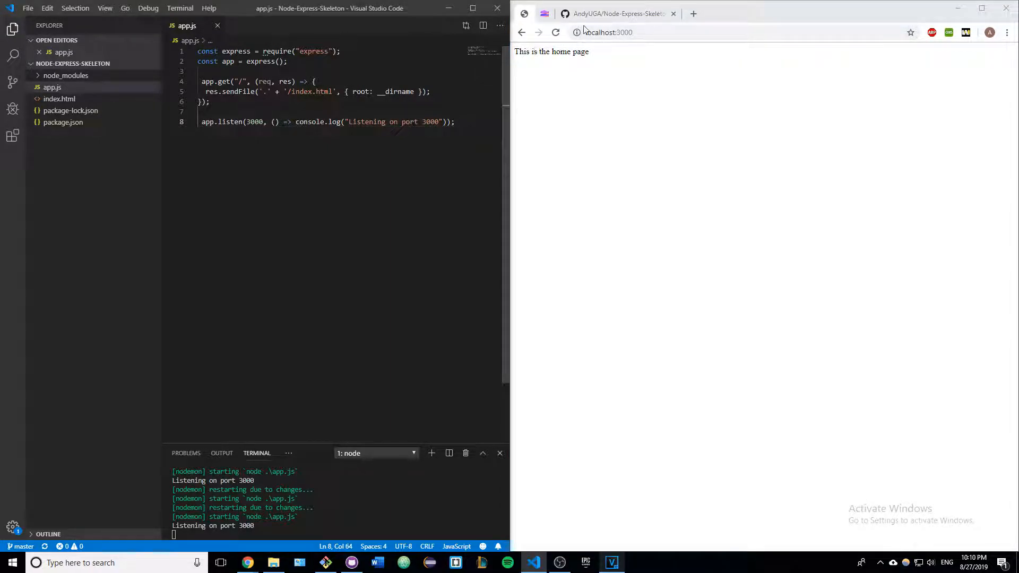
Step: Switch Chrome from the localhost:3000 app to the Glitch profile tab
left_click(608, 32)
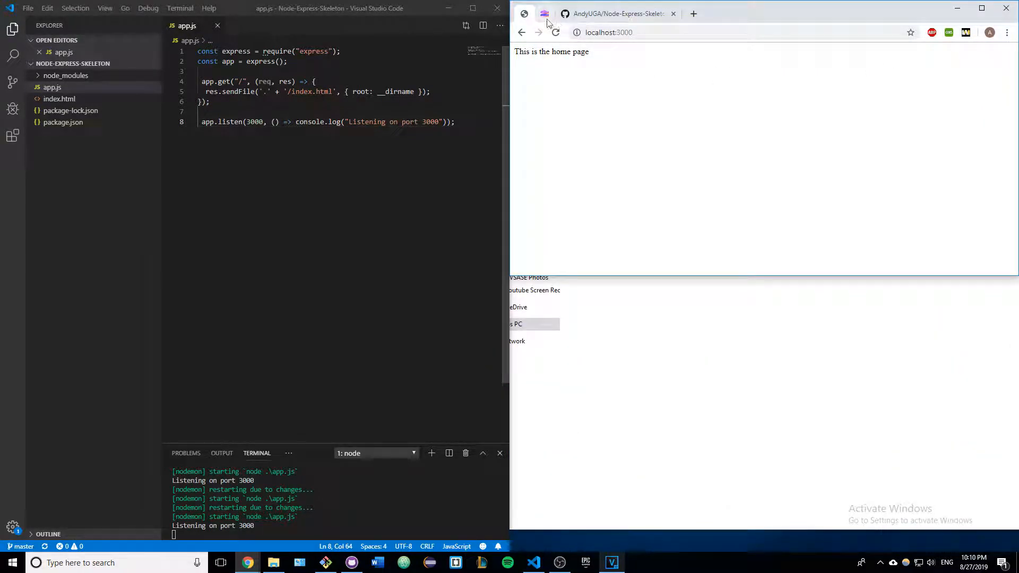
mouse_move(544, 14)
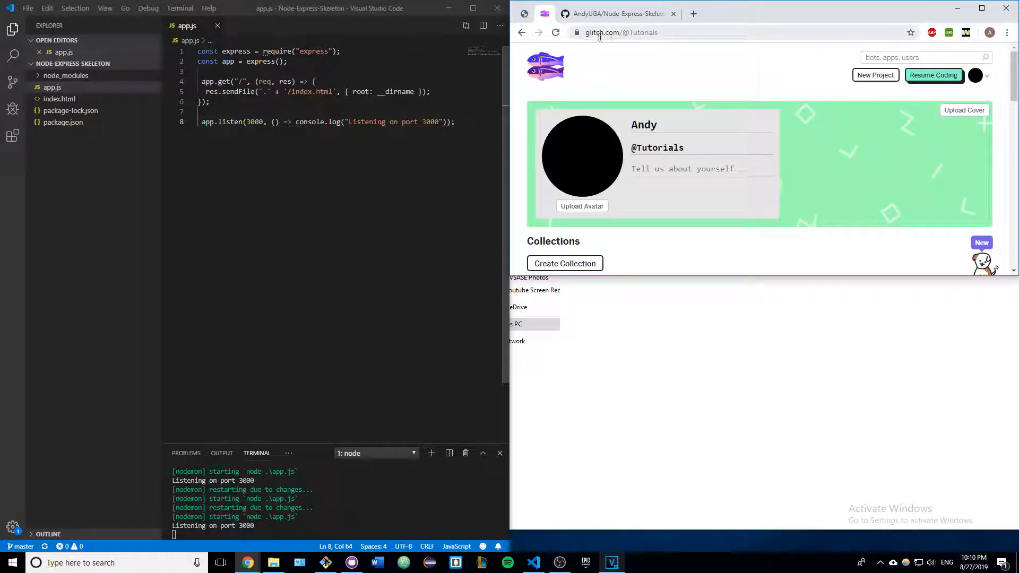
mouse_move(713, 61)
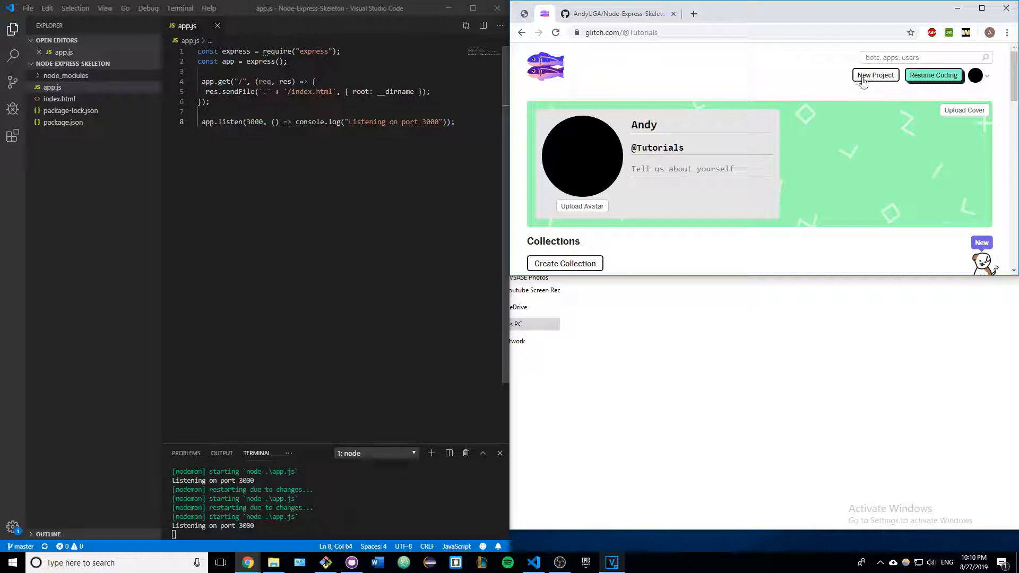
Step: Create the sable-hyssop project from the hello-express starter template
left_click(874, 75)
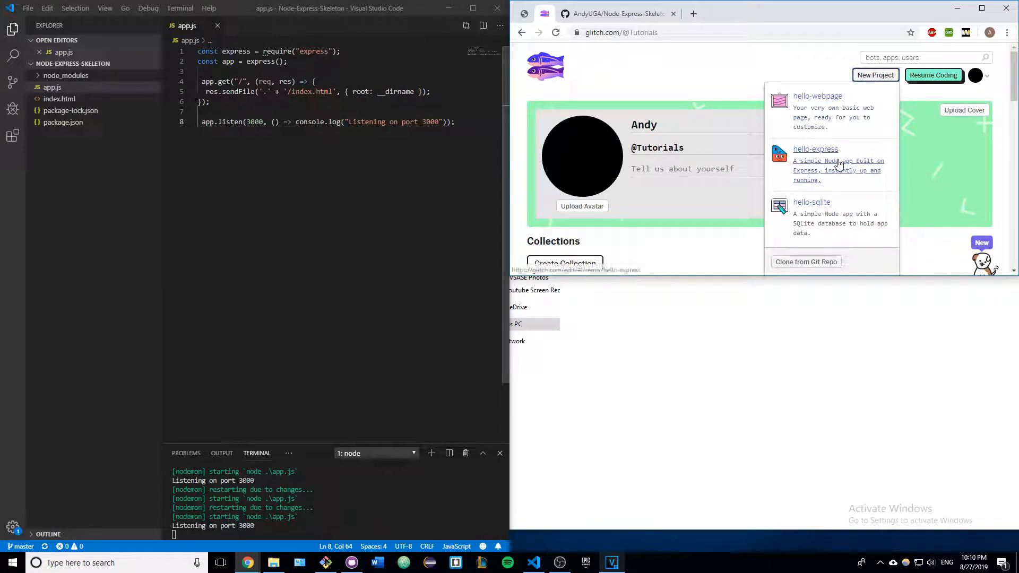
left_click(816, 149)
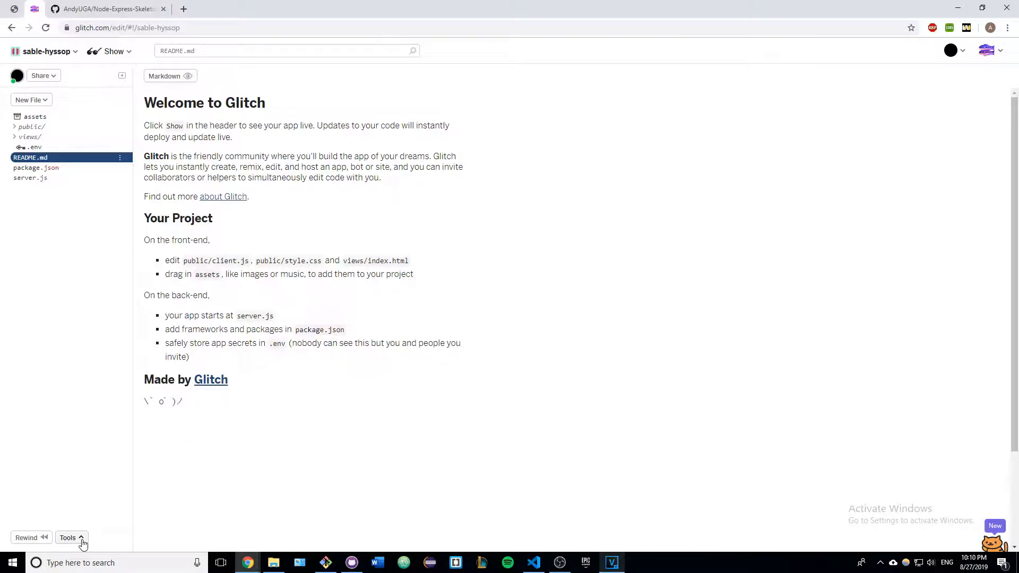
Step: Open the Import from GitHub prompt under Git, Import, and Export
left_click(68, 537)
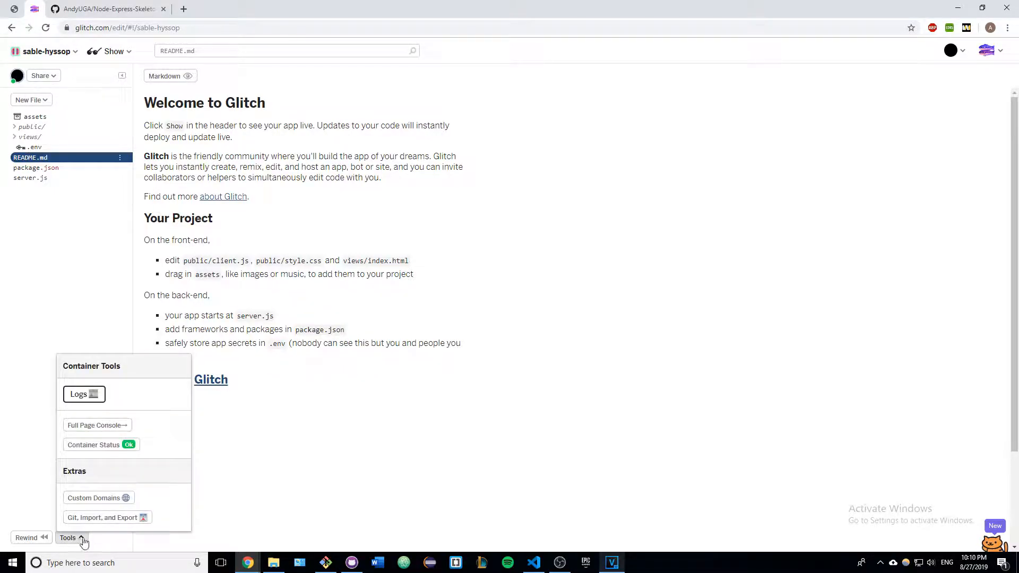
left_click(107, 517)
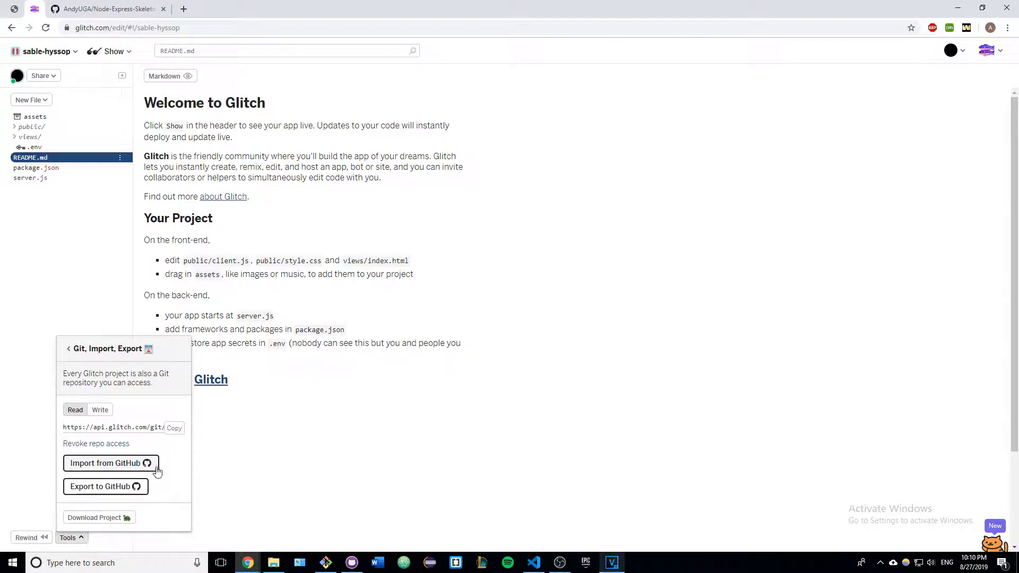
mouse_move(137, 486)
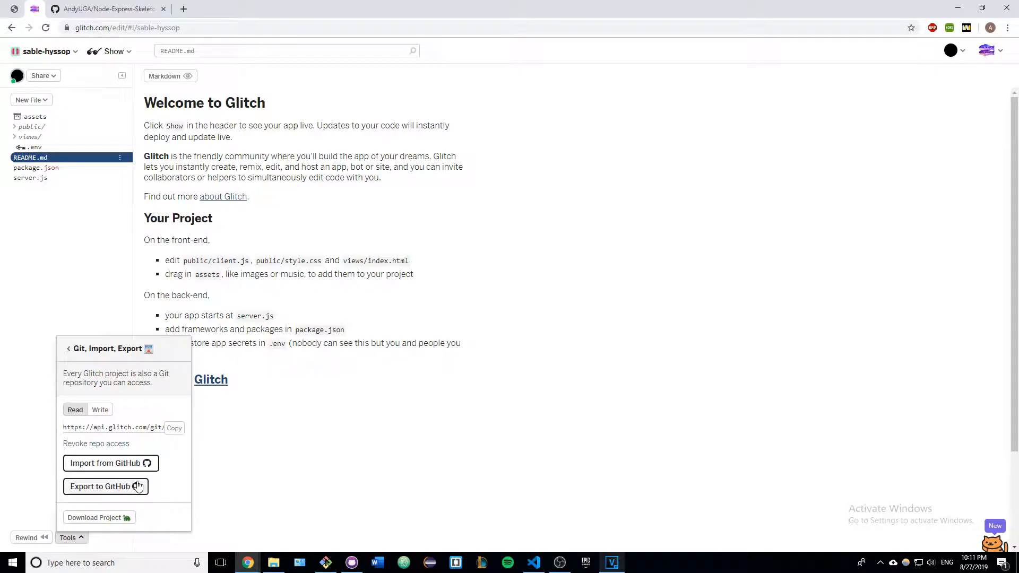
mouse_move(167, 483)
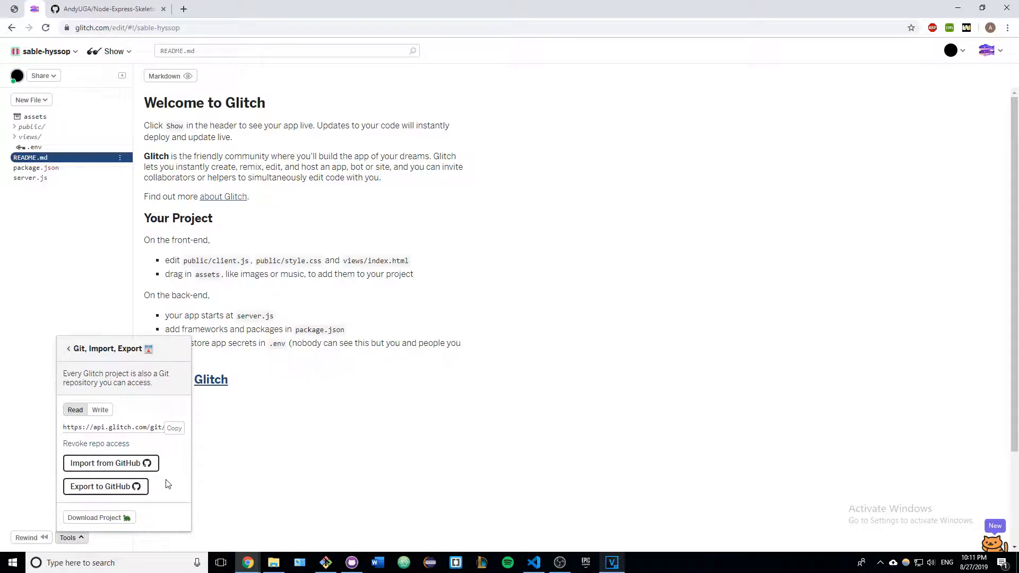
mouse_move(136, 468)
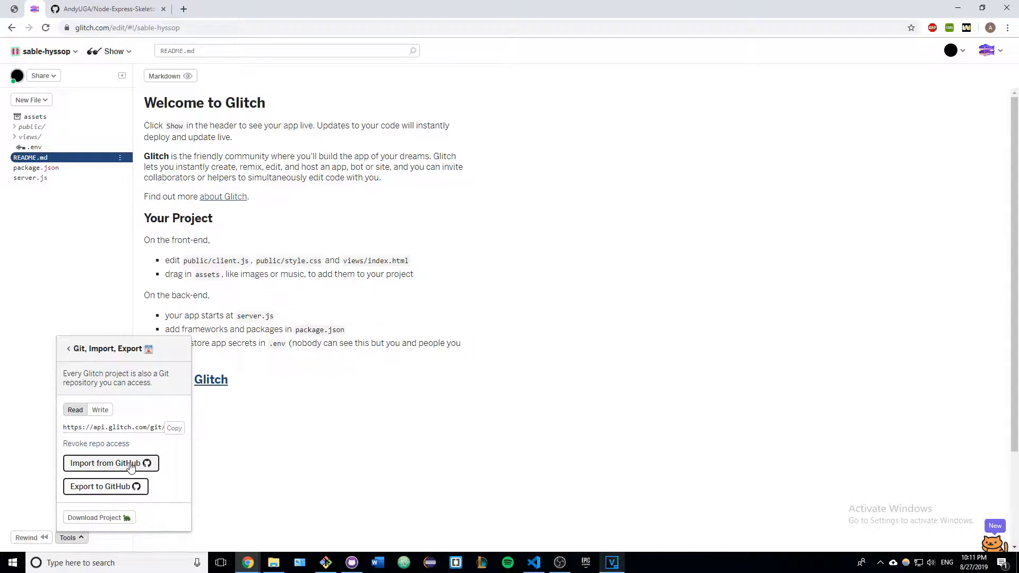
left_click(110, 463)
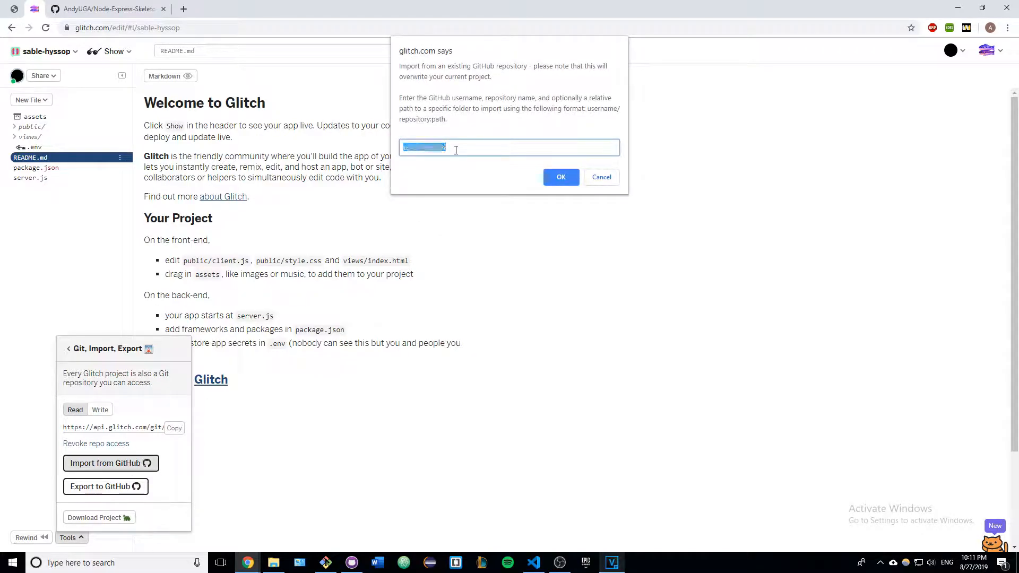
Step: Submit 'AndyUGA/Node-Express-Skeleton' for import, which ends in an error notice
type("AndyUGA/Node-Express-Skeleton")
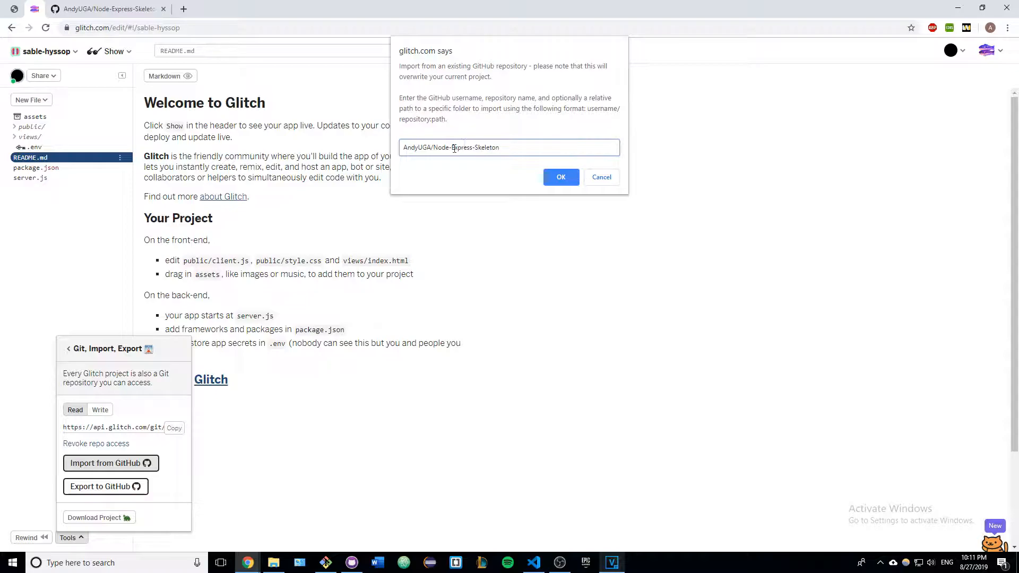
double_click(417, 147)
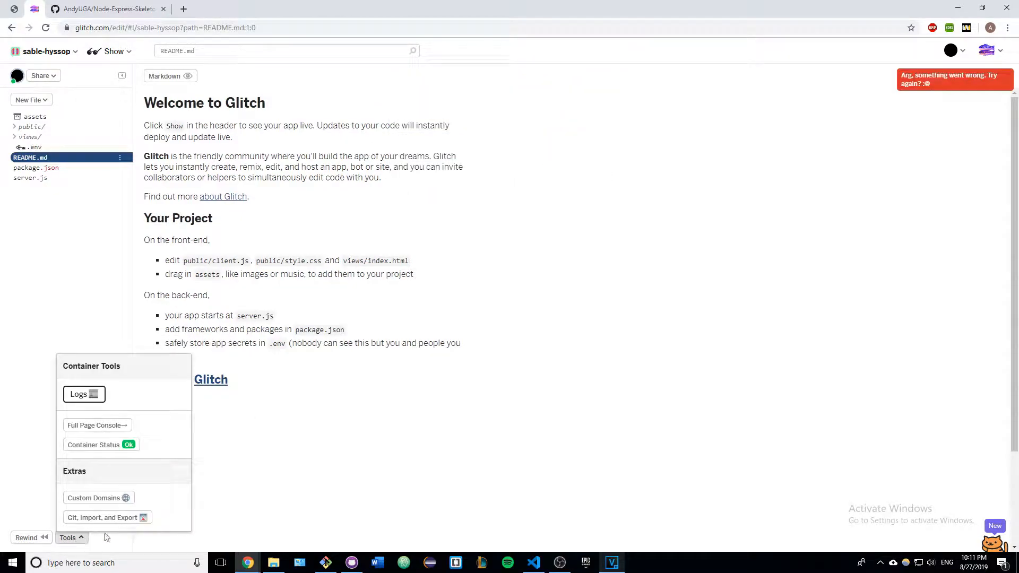
Step: Run refresh in the console and open the live site in a new window
left_click(83, 394)
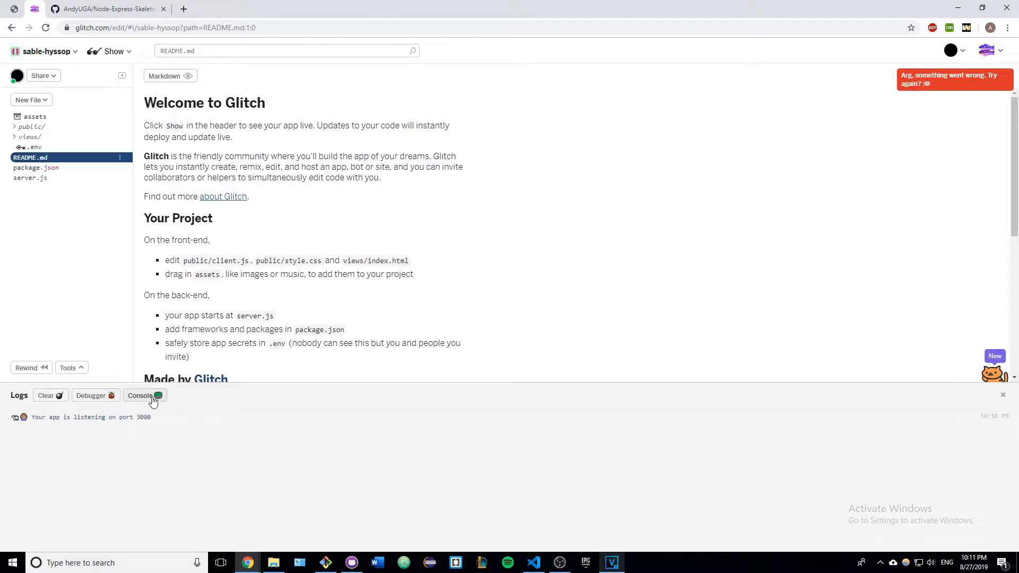
left_click(140, 395)
type("refresh")
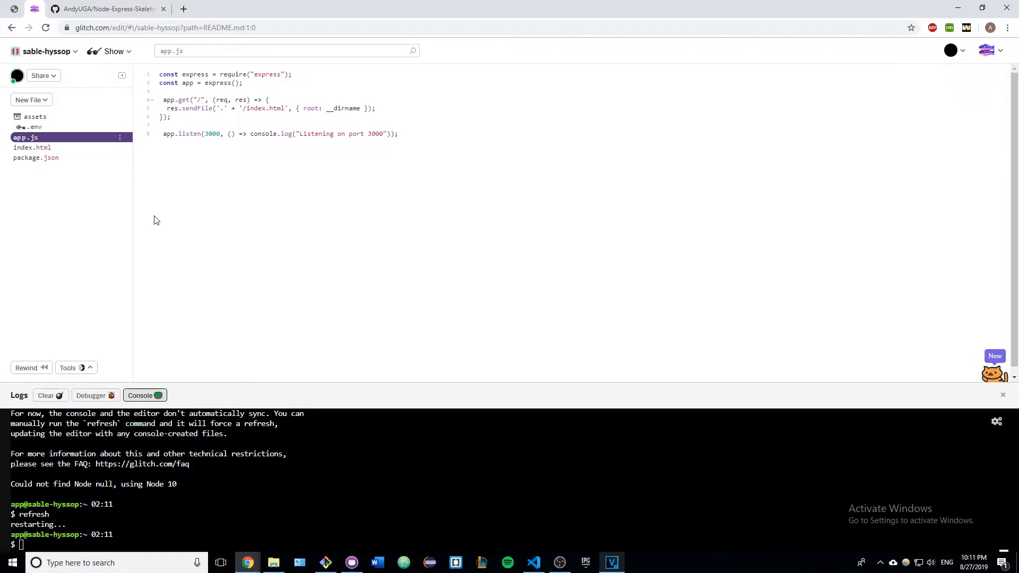
left_click(114, 51)
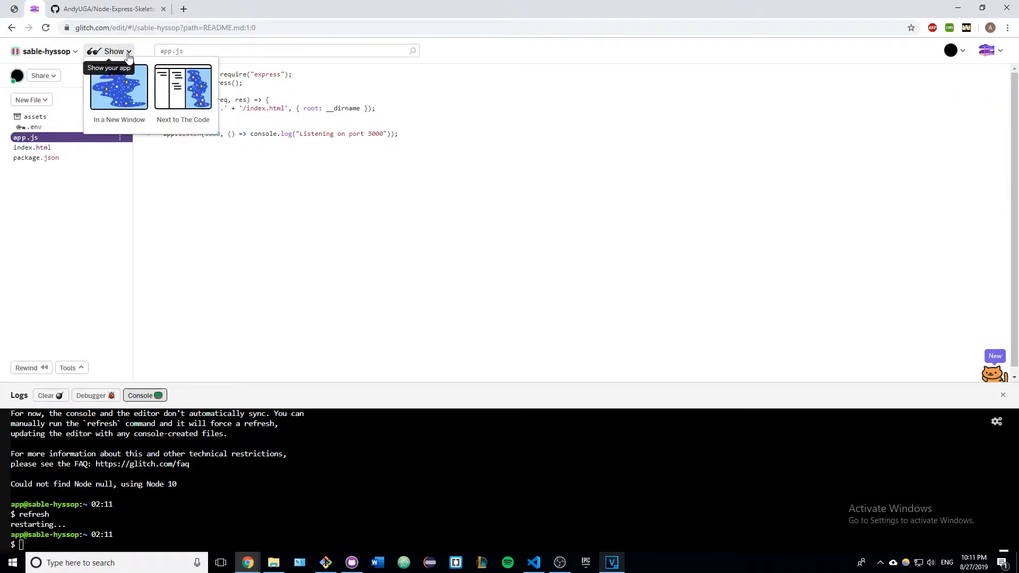
mouse_move(119, 91)
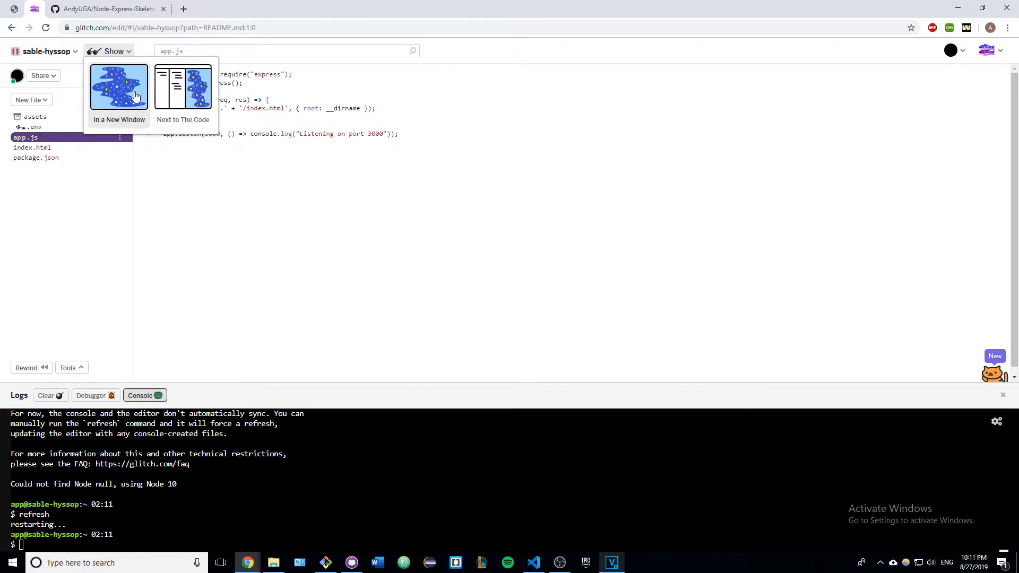
left_click(119, 91)
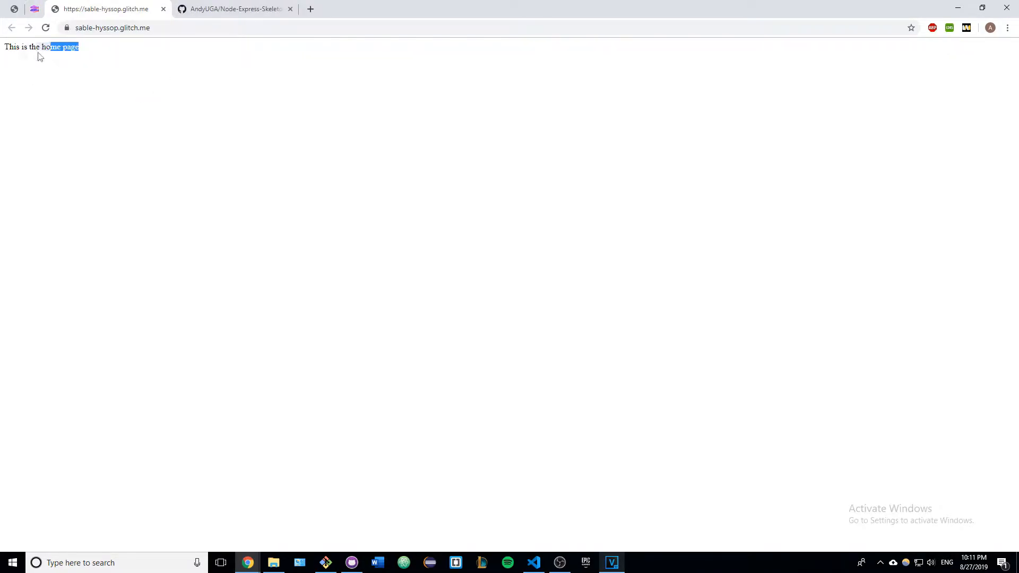
left_click(119, 82)
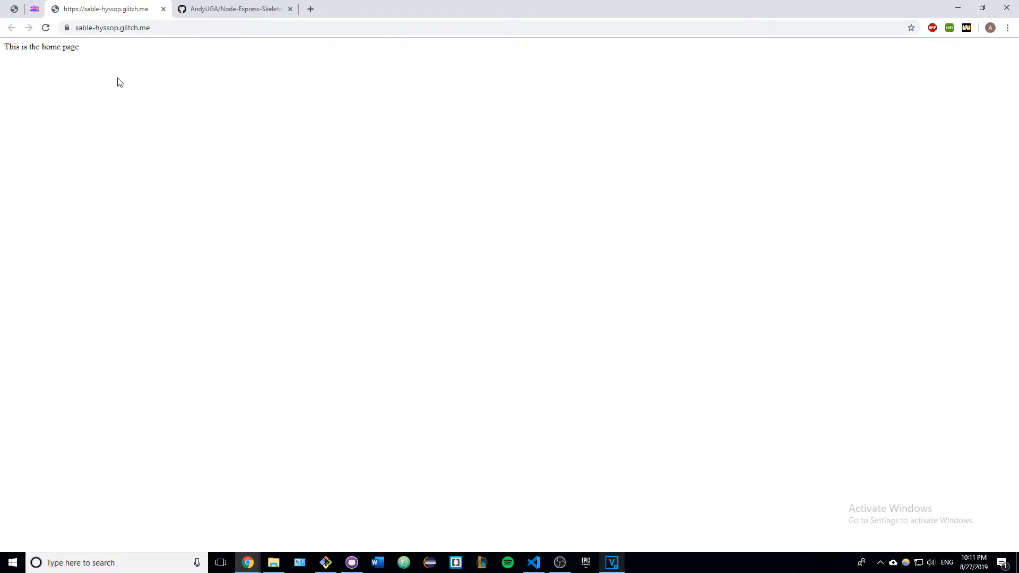